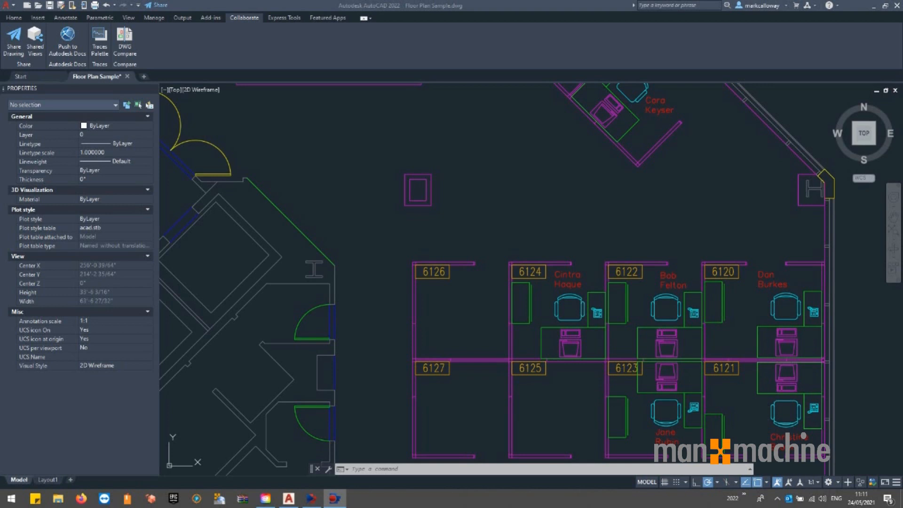
Return to the Home ribbon with the everyday drawing and modify tools.
left_click(13, 17)
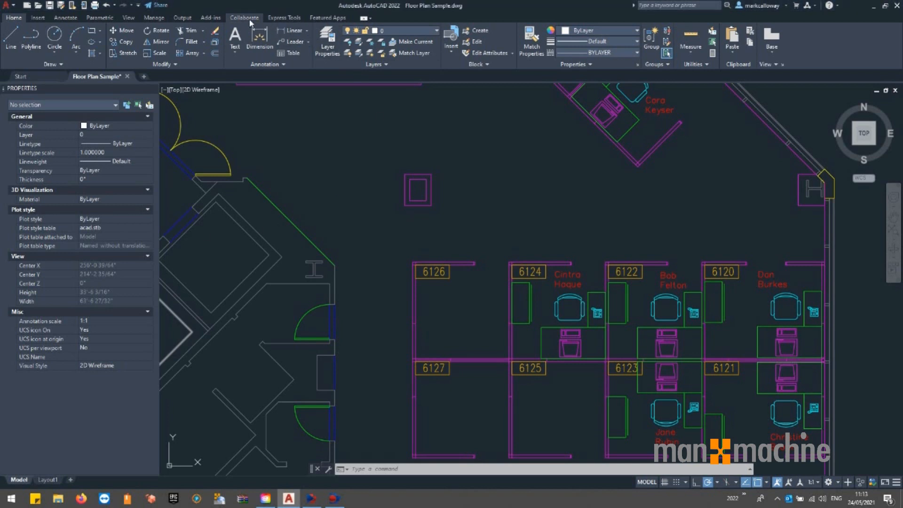
Bring up the Share a link dialog from the Collaborate tools via the SHARE command.
left_click(243, 17)
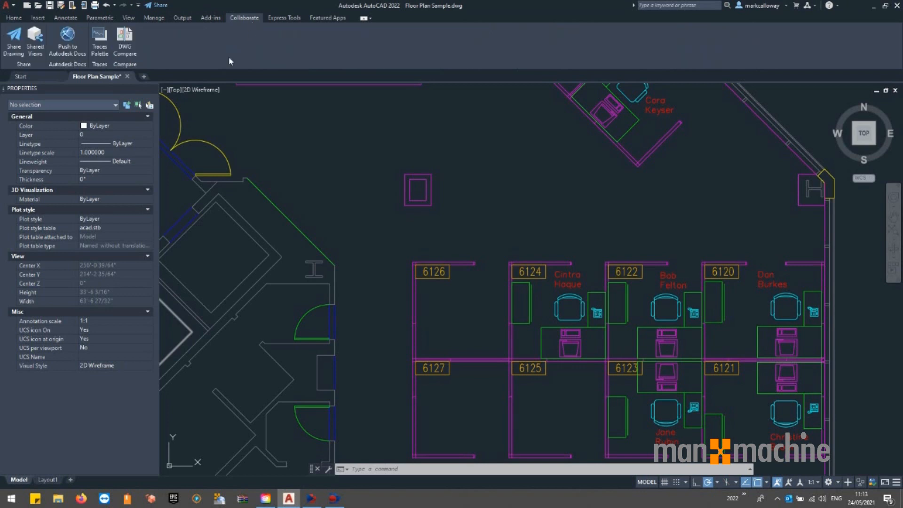
mouse_move(16, 63)
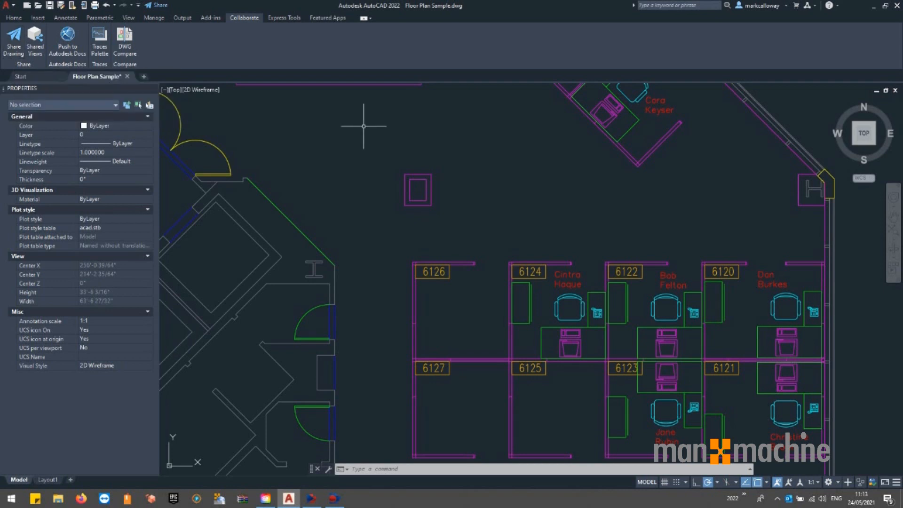
type("SHARE")
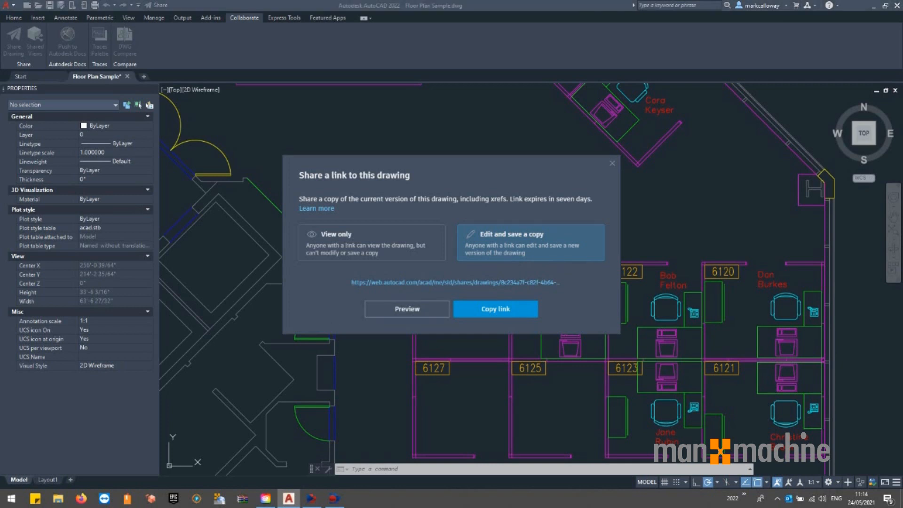
Preview the Edit-and-save-a-copy shared floor plan in the AutoCAD Web App.
left_click(495, 308)
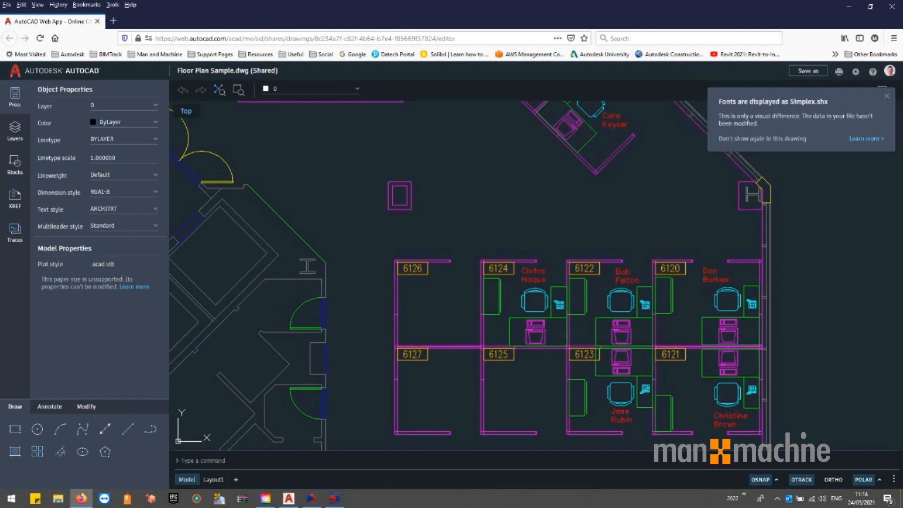
mouse_move(699, 251)
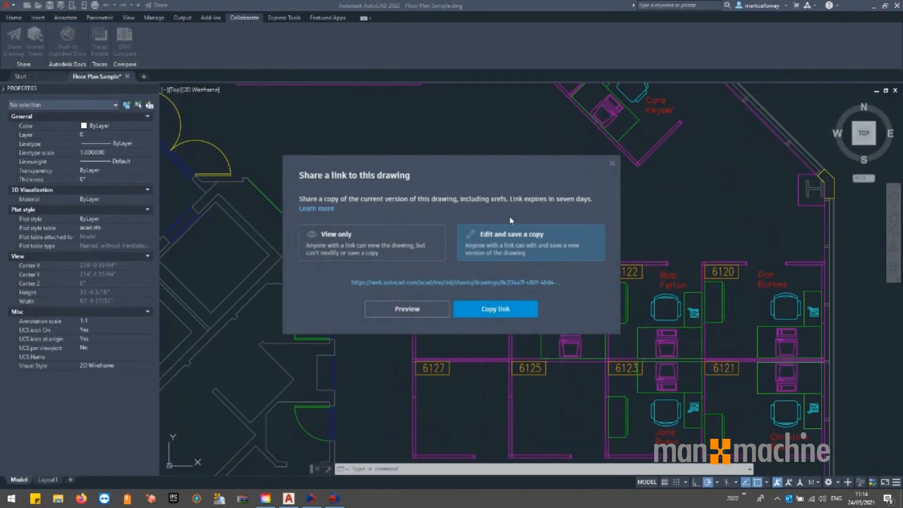
Switch the shared link to View only access.
left_click(372, 242)
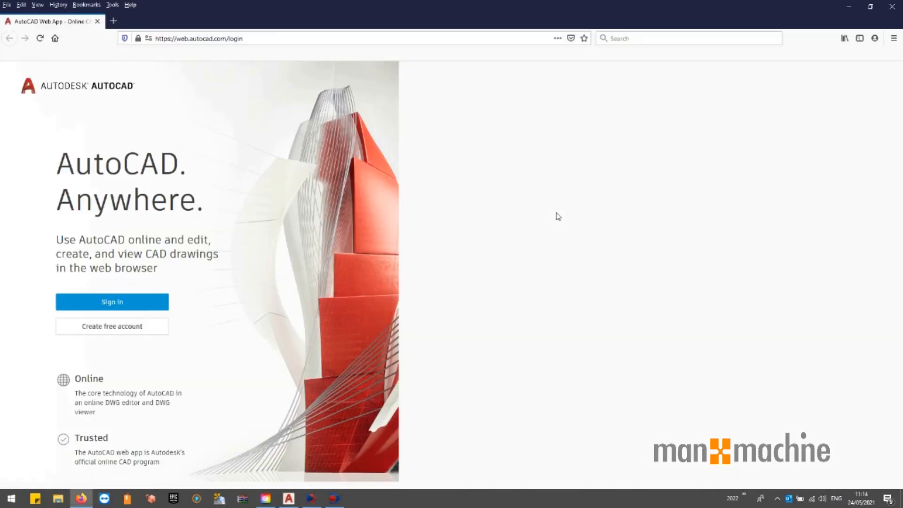
Sign in to the AutoCAD Web App so the view-only floor plan loads.
left_click(112, 301)
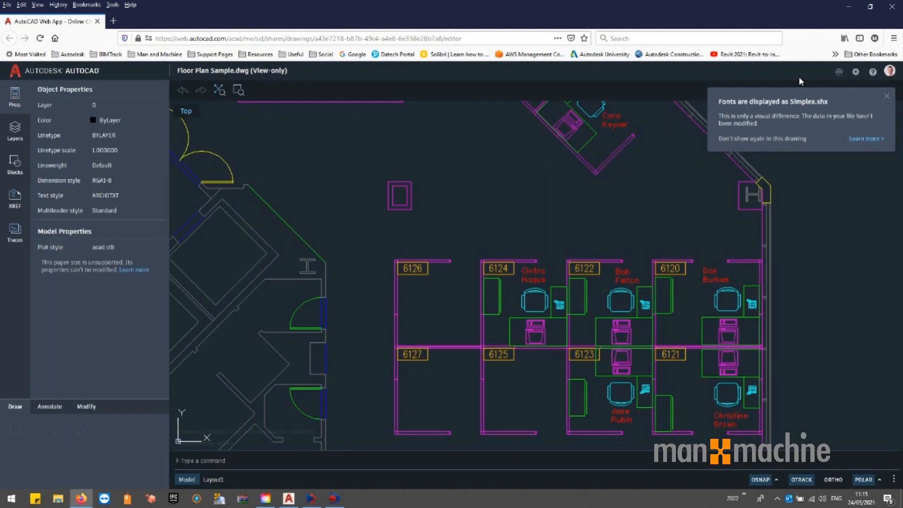
Show the Annotate tools, greyed out in the view-only floor plan.
left_click(49, 406)
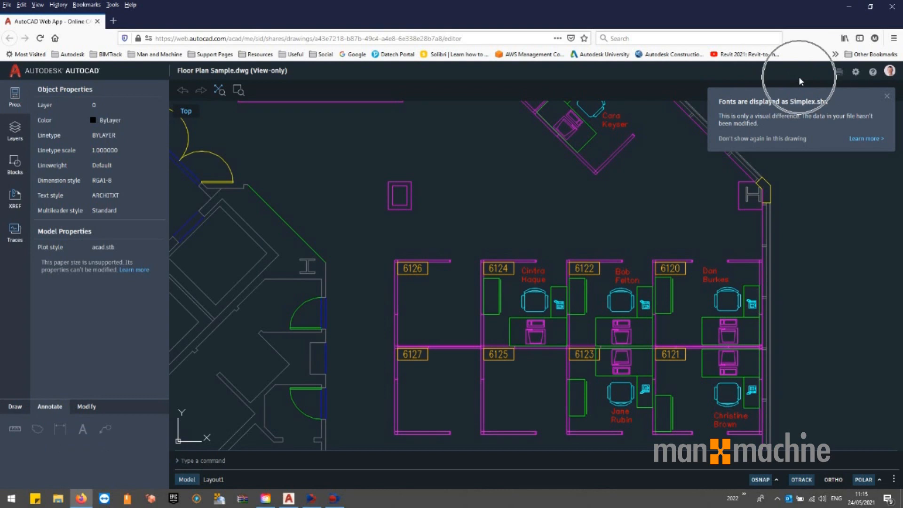
mouse_move(800, 80)
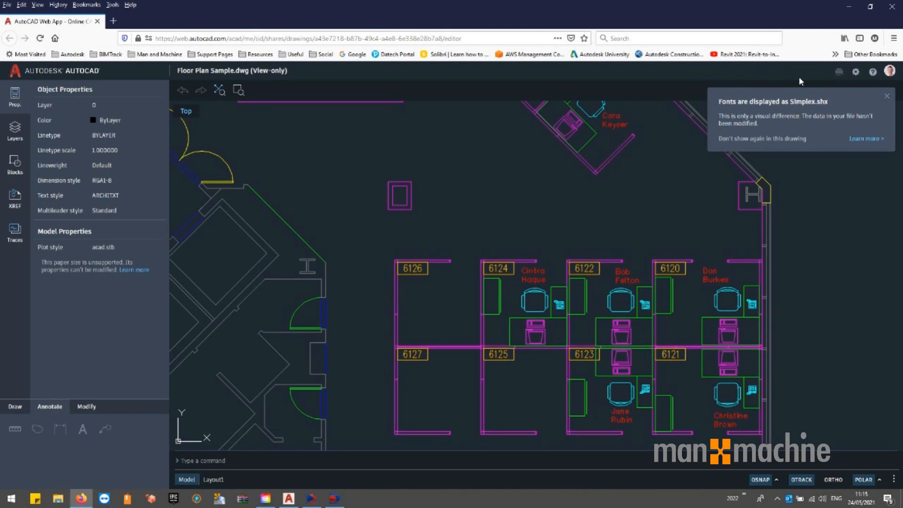